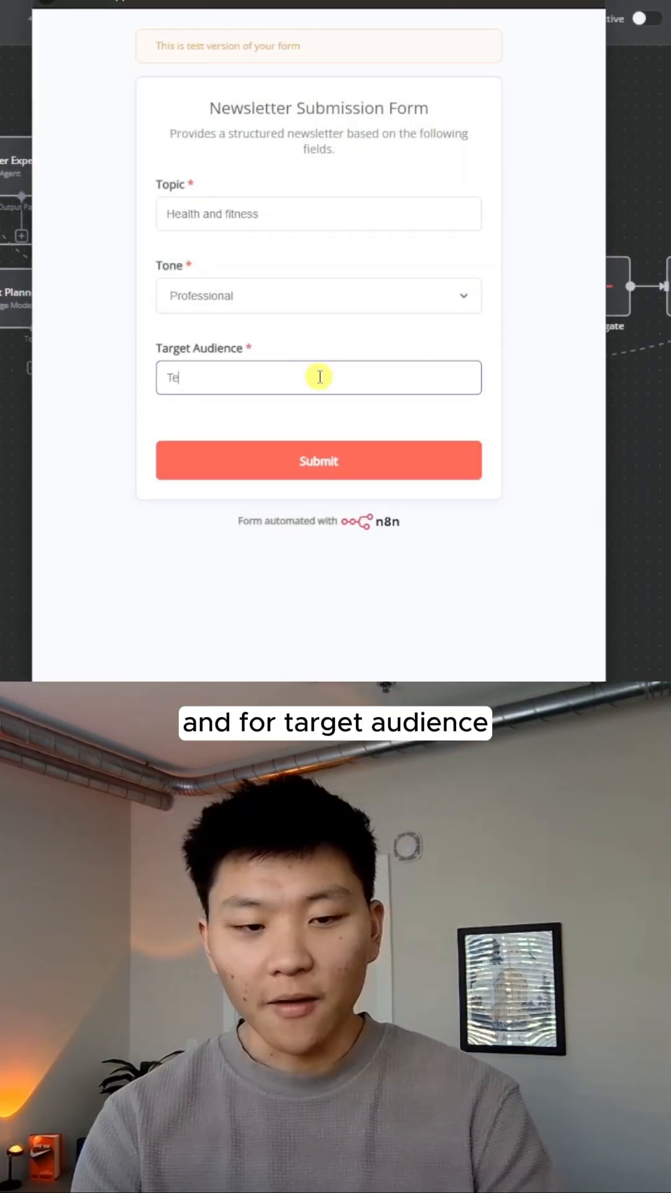
Step: Enter 'Teenager' as Target Audience and submit the form to start the workflow
type("Teenager")
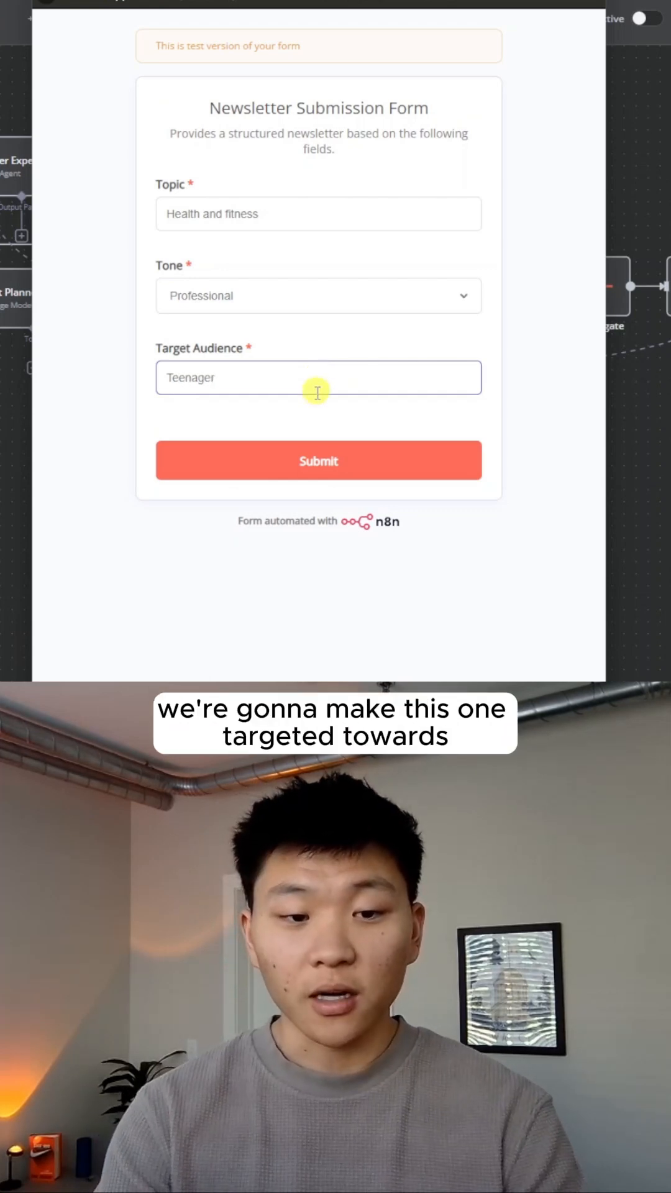
left_click(319, 460)
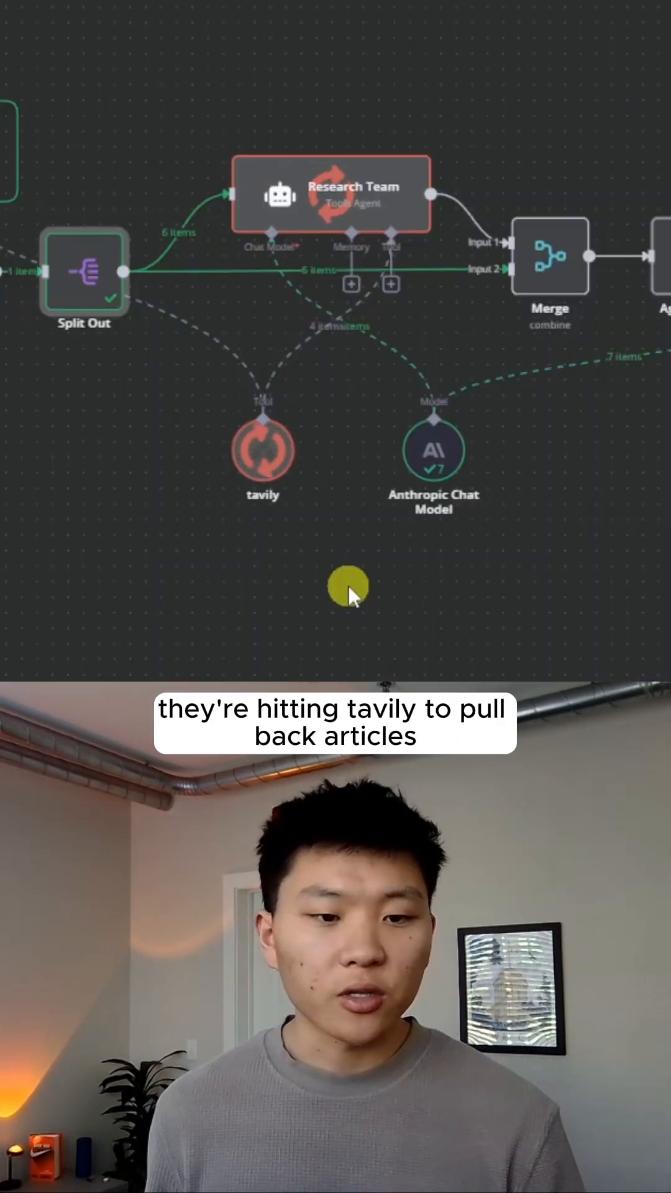
mouse_move(589, 392)
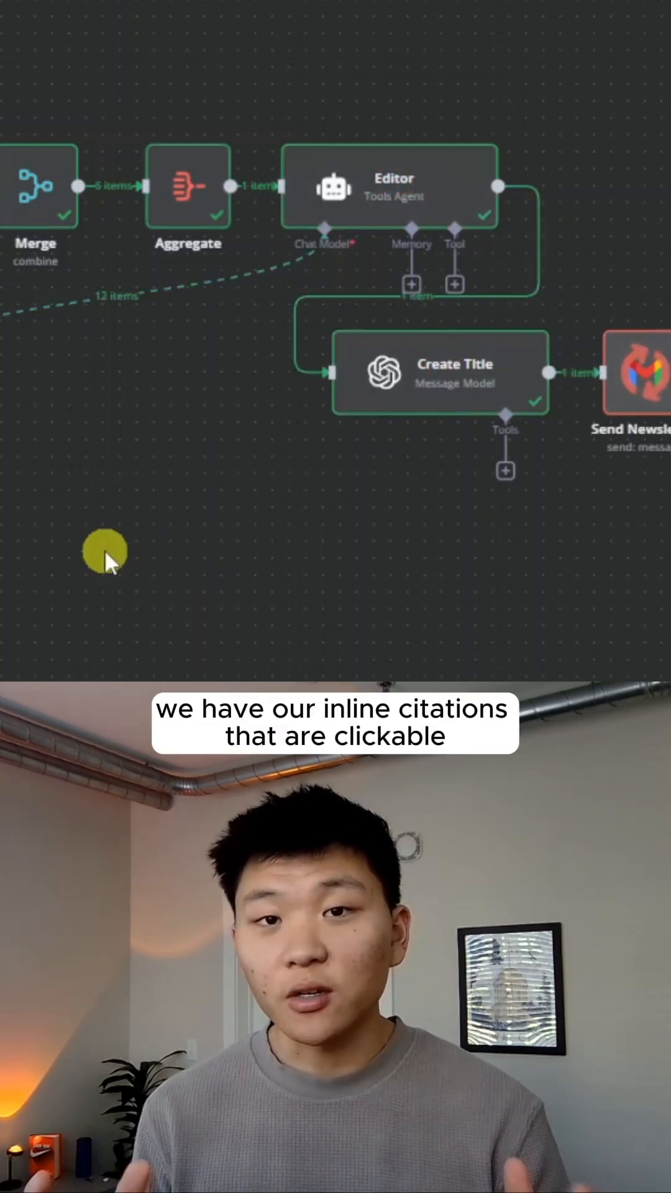
mouse_move(480, 399)
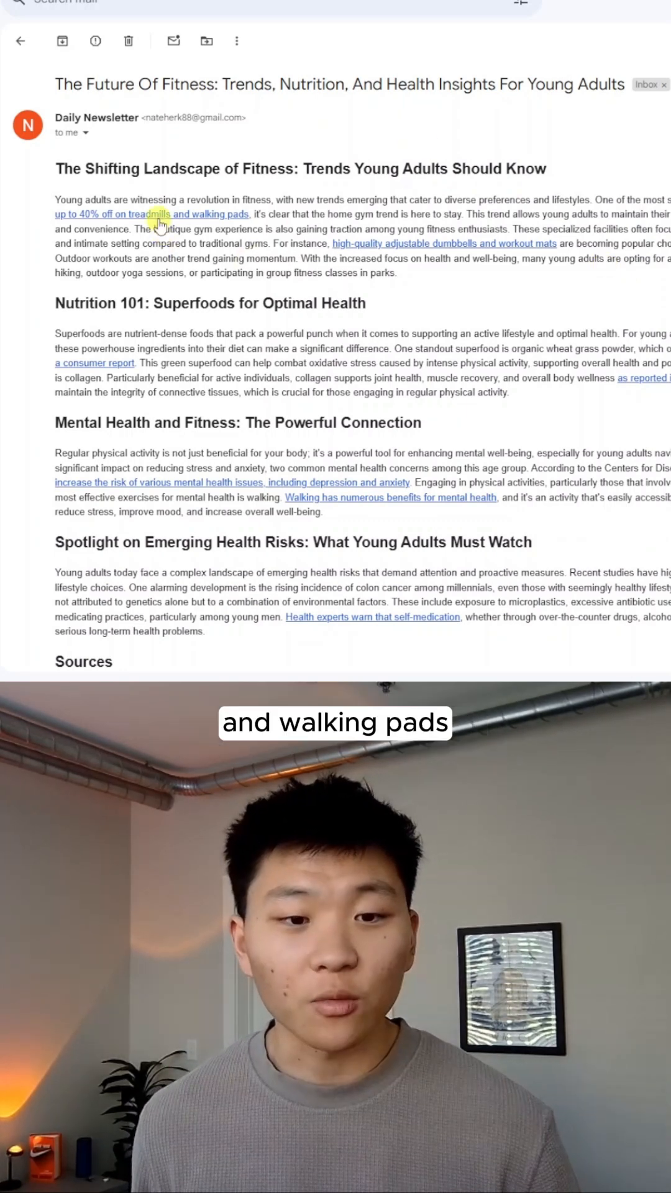
Step: Open the Daily Newsletter email in the inbox to review its headings and citation links
left_click(152, 213)
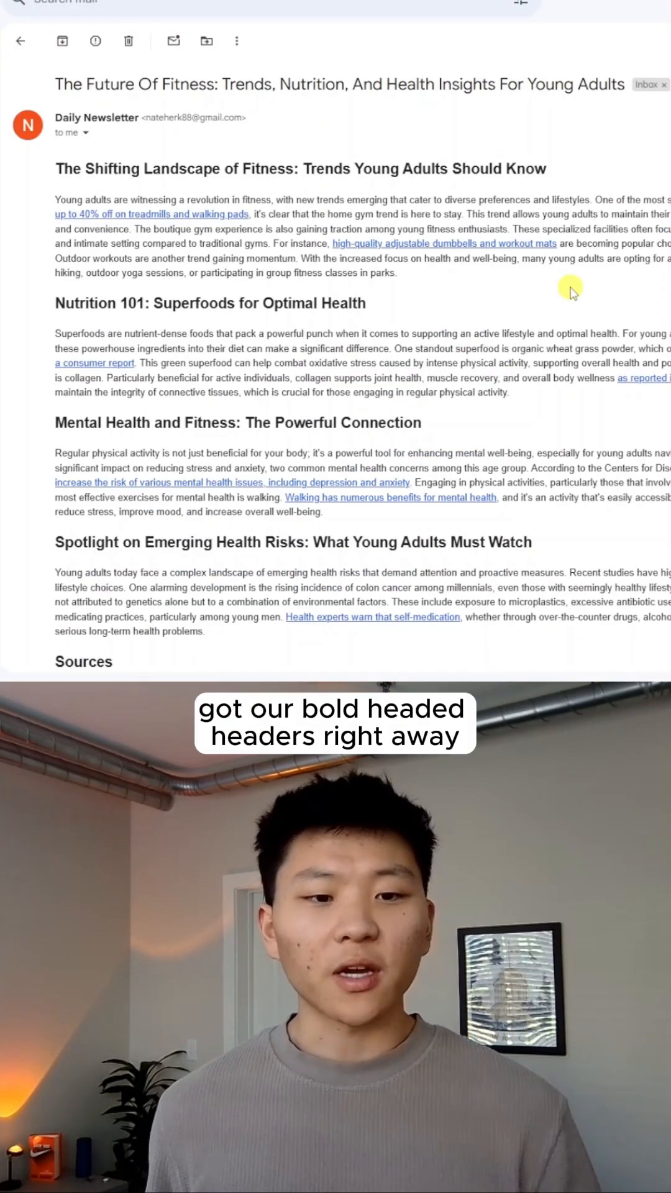
mouse_move(605, 384)
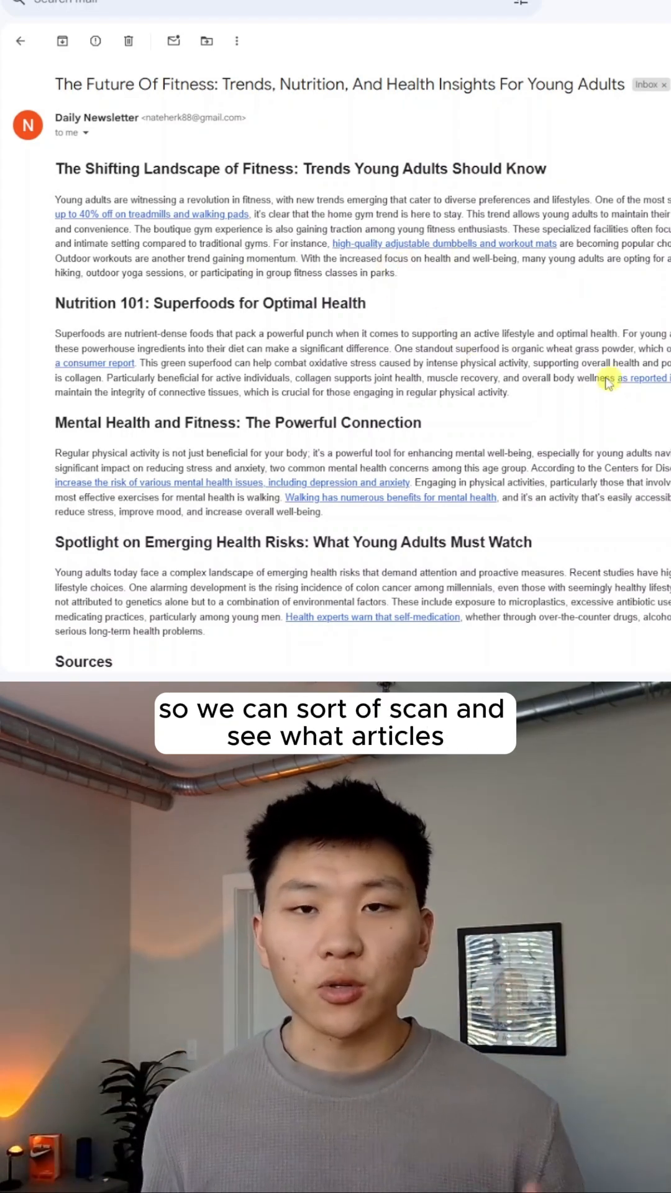
mouse_move(494, 423)
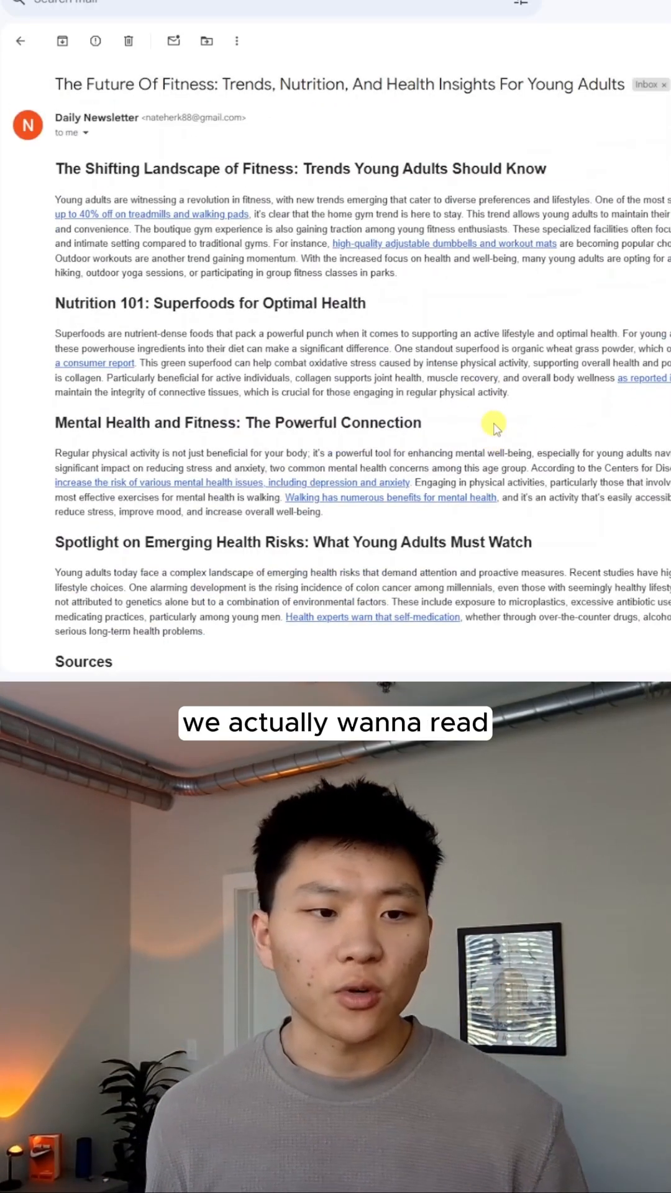